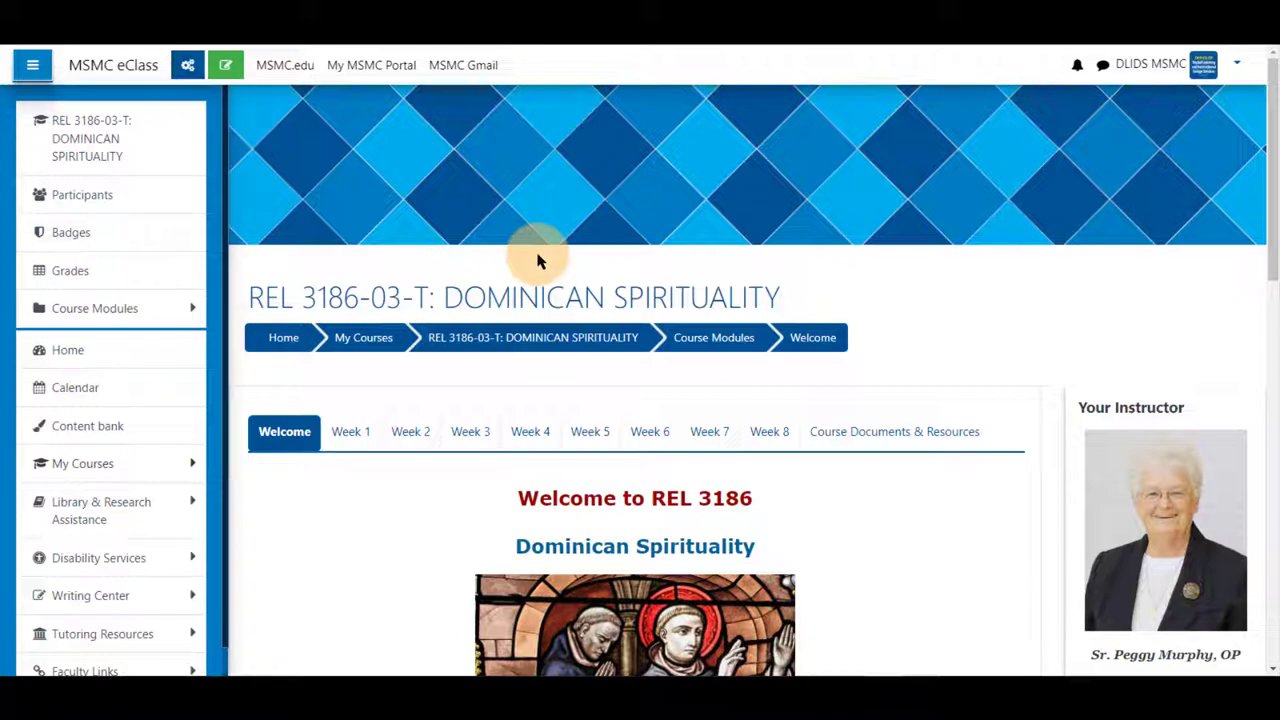
Step: Open 'Welcome Forum: Get to Know Your Classmates' from the Welcome section and collapse the nav drawer
scroll("down", 3)
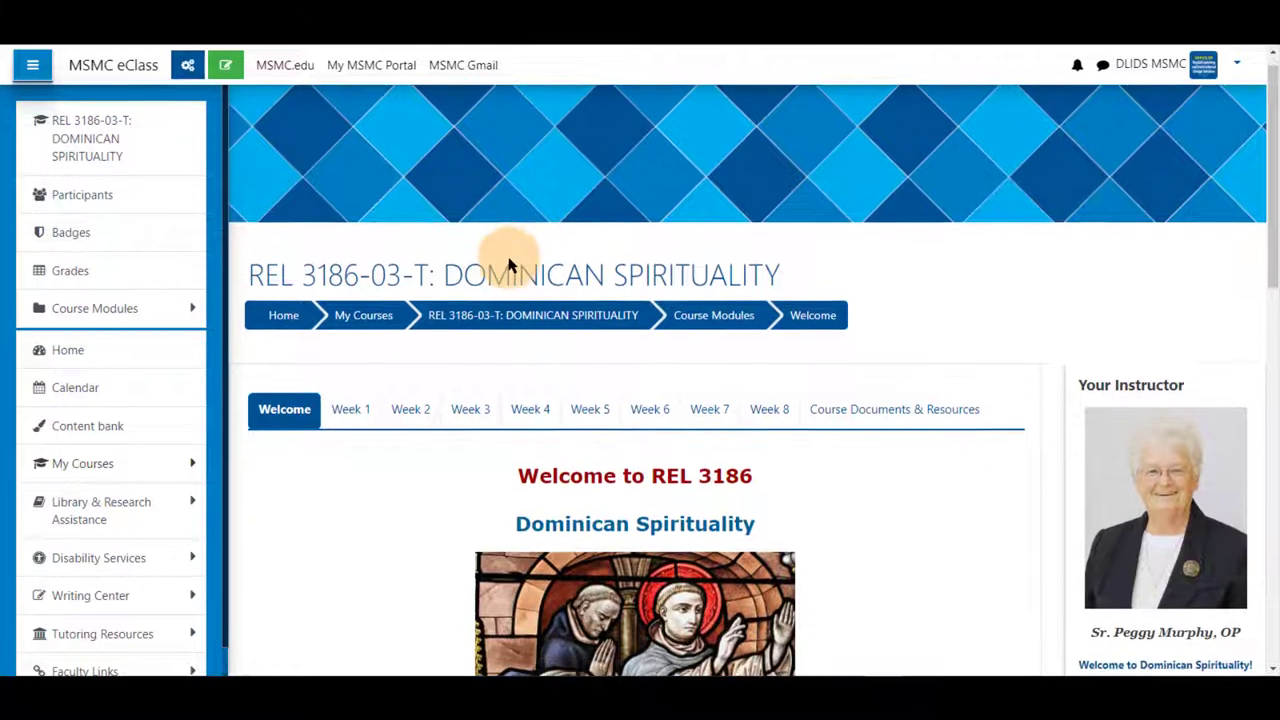
scroll("down", 3)
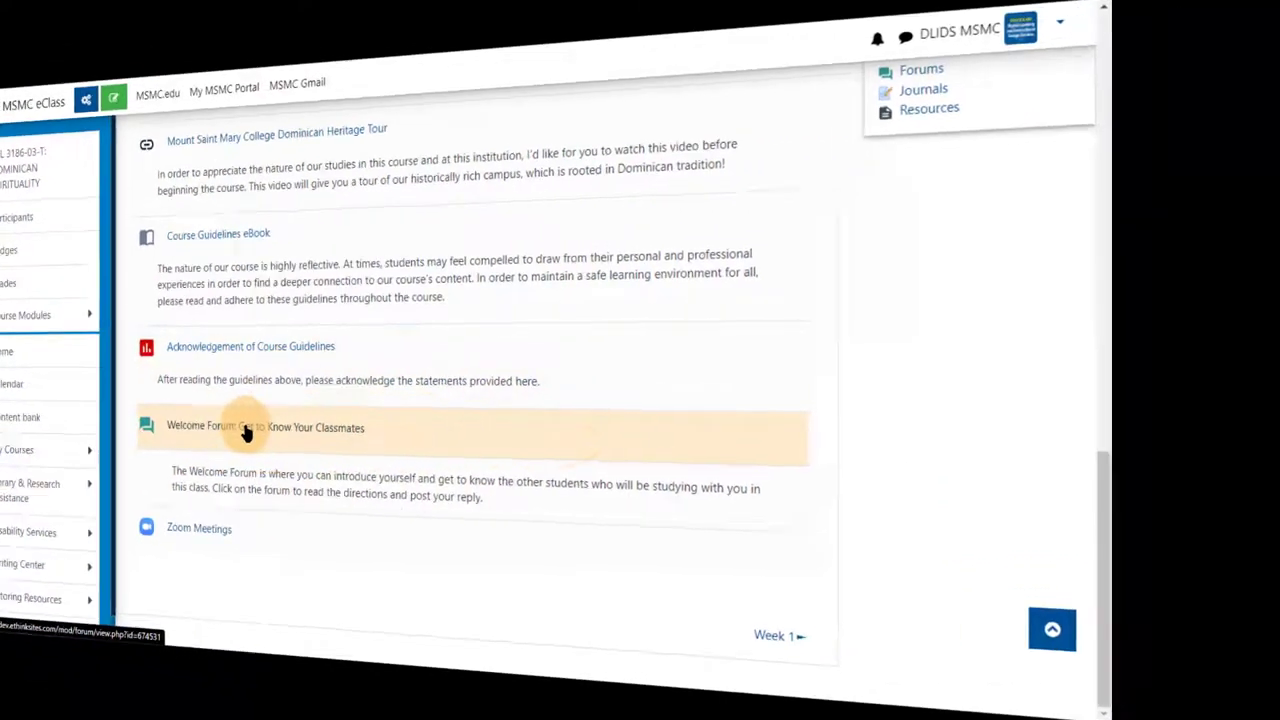
left_click(264, 428)
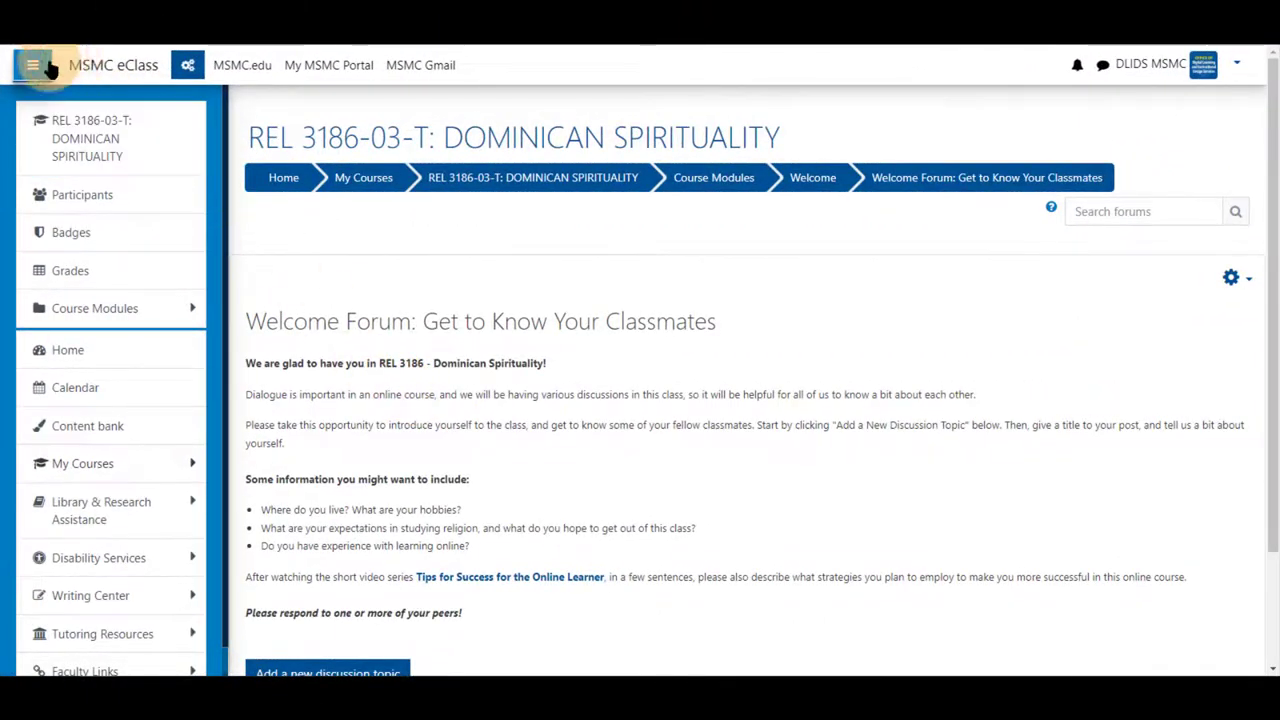
left_click(36, 60)
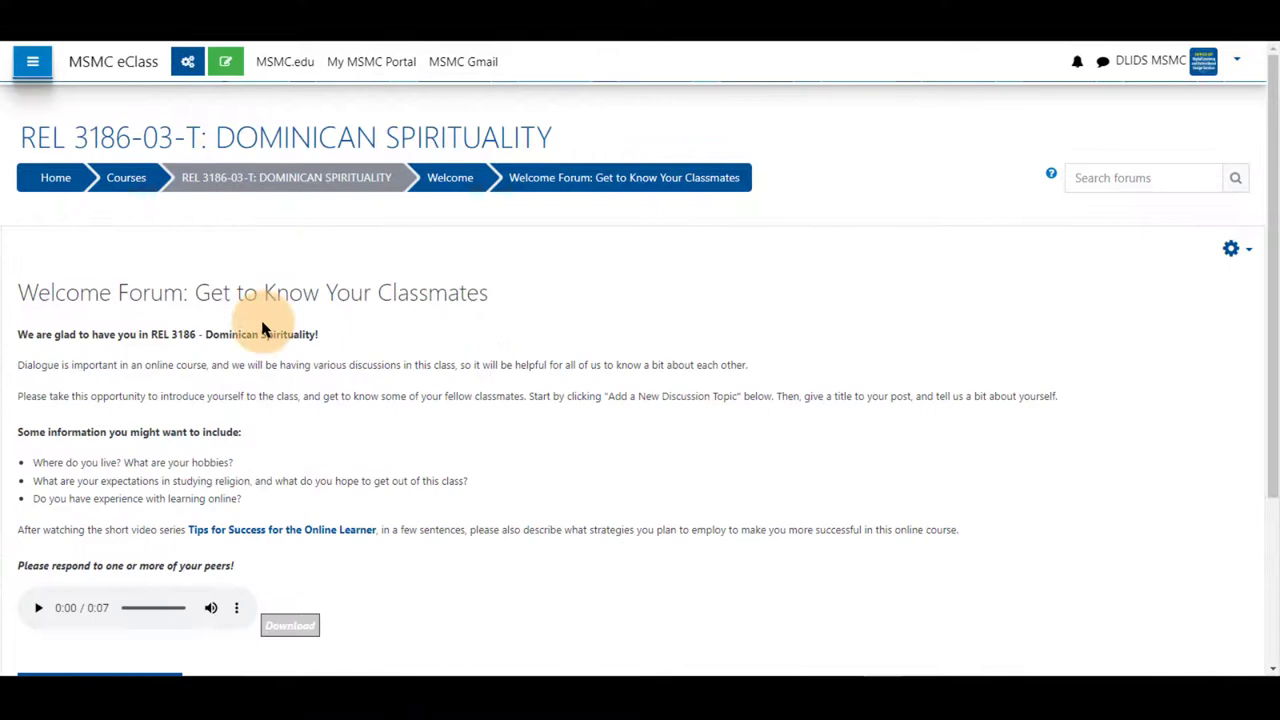
scroll("down", 3)
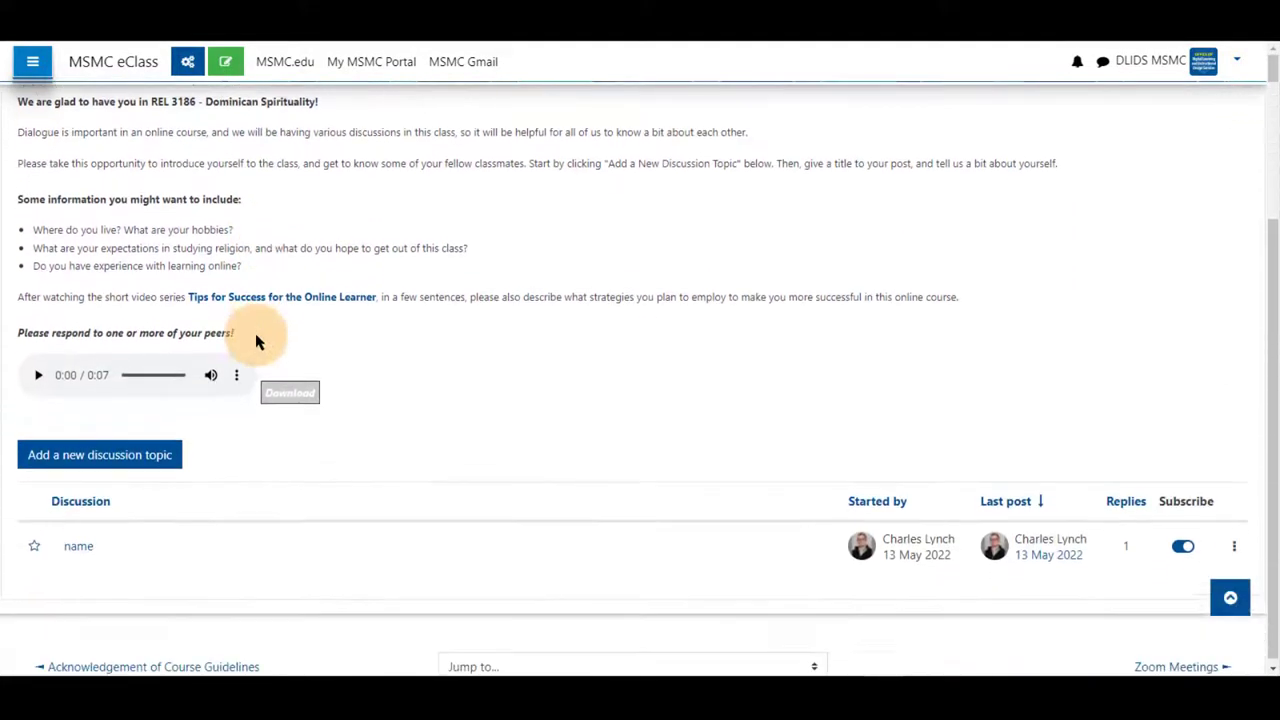
Step: Start a new discussion topic in the Welcome Forum
left_click(100, 454)
type("text")
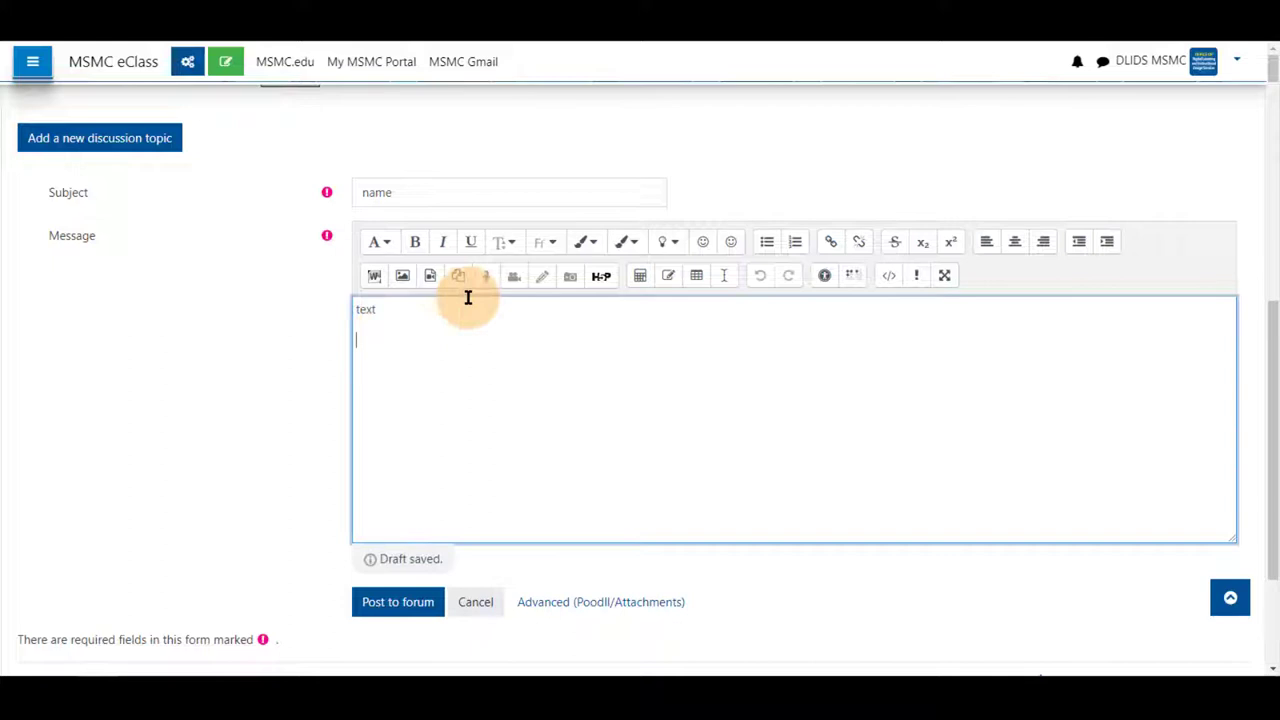
mouse_move(512, 276)
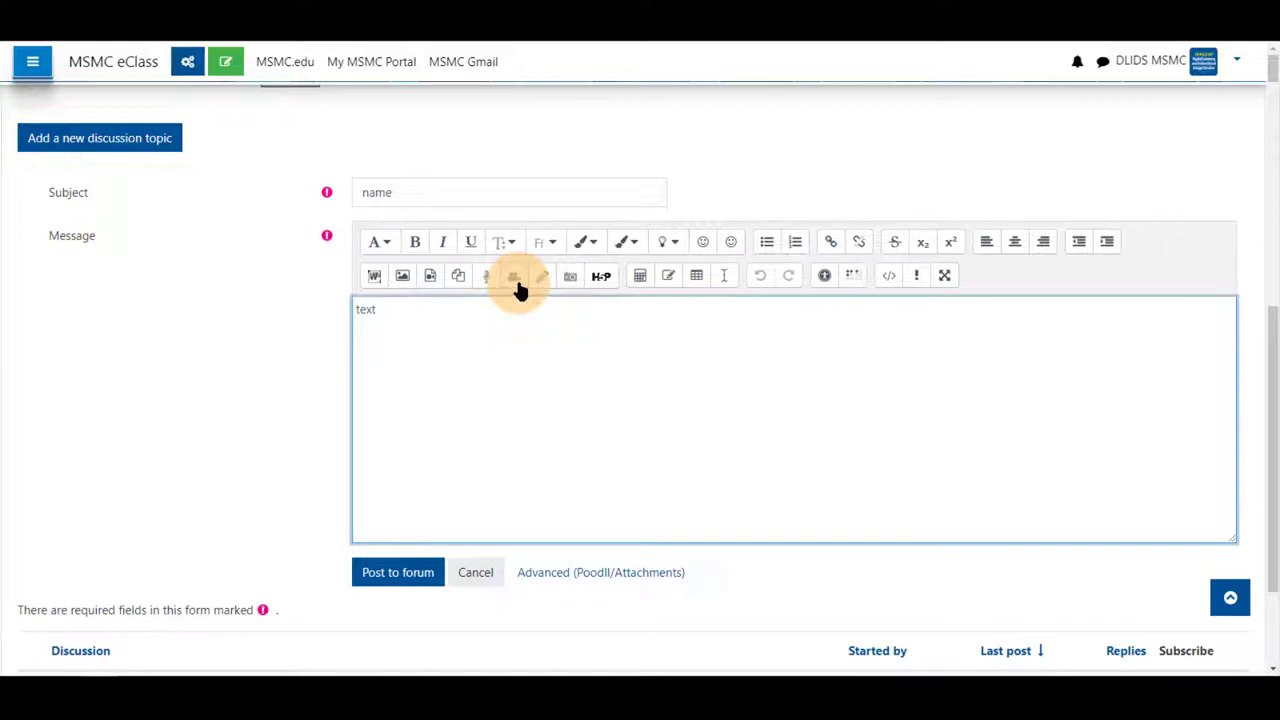
Step: Launch the PoodLL video recorder and choose the Logitech HD Webcam as its video source
left_click(514, 276)
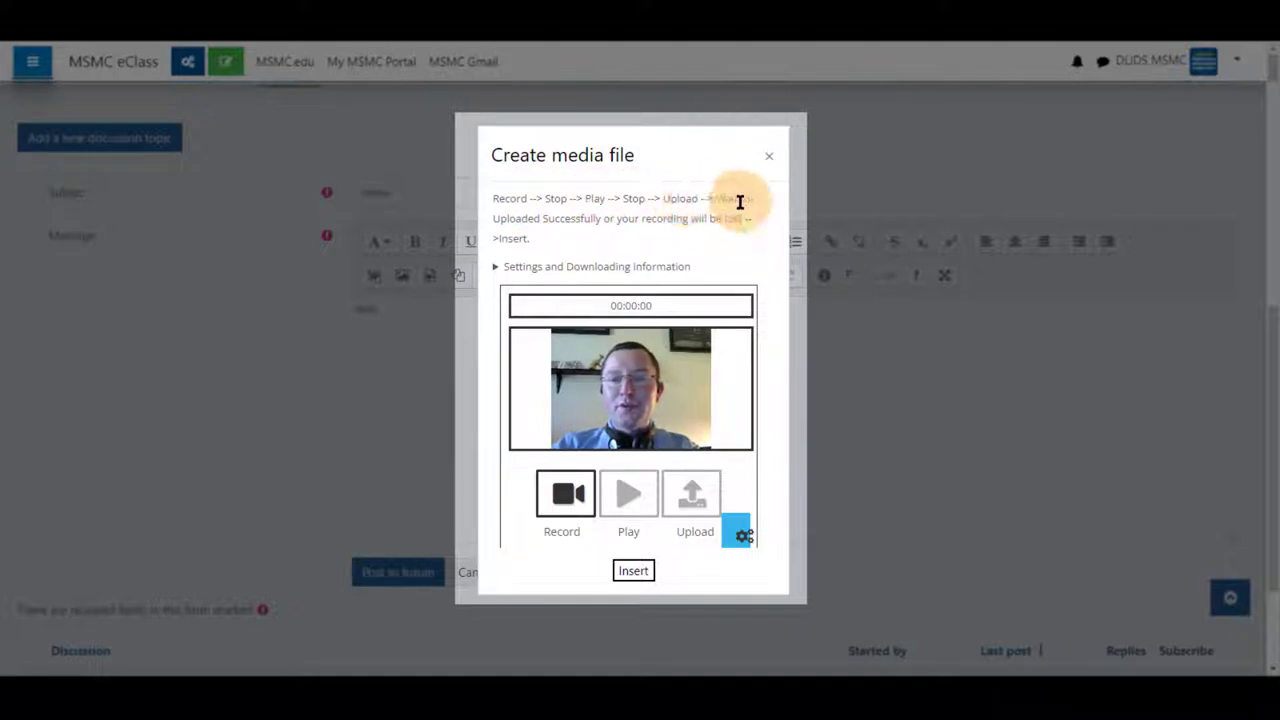
mouse_move(532, 248)
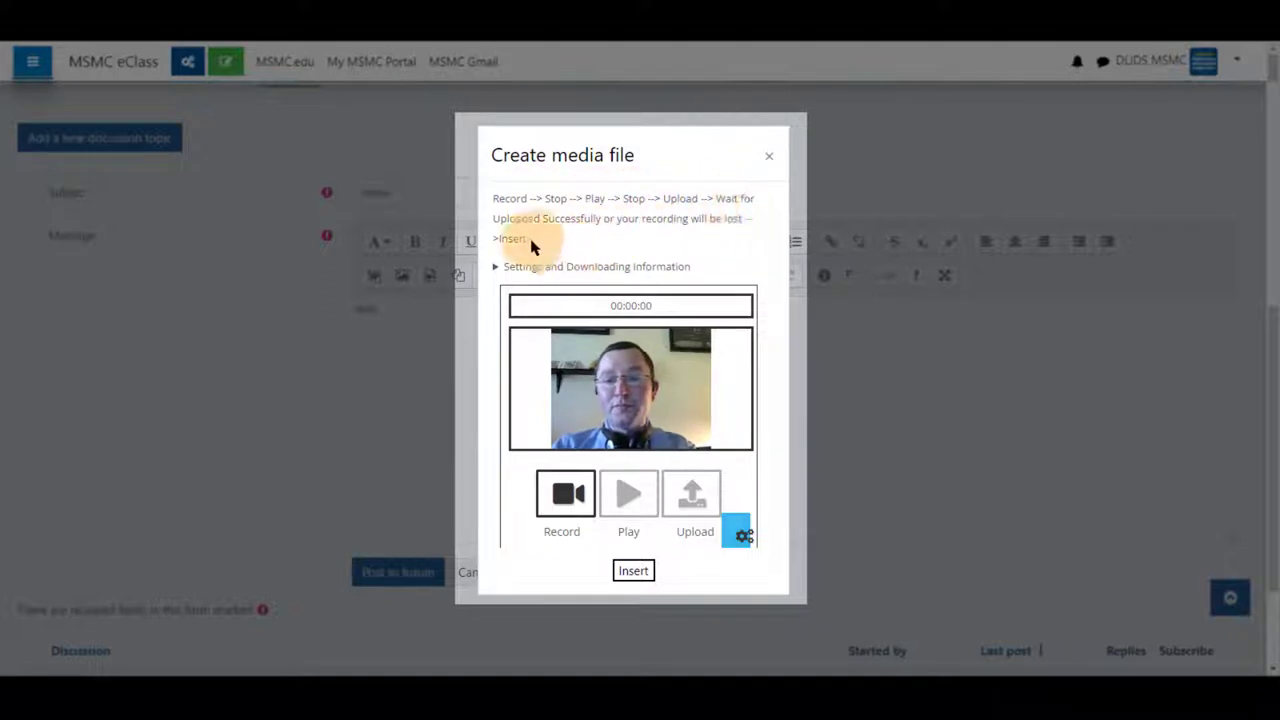
mouse_move(588, 262)
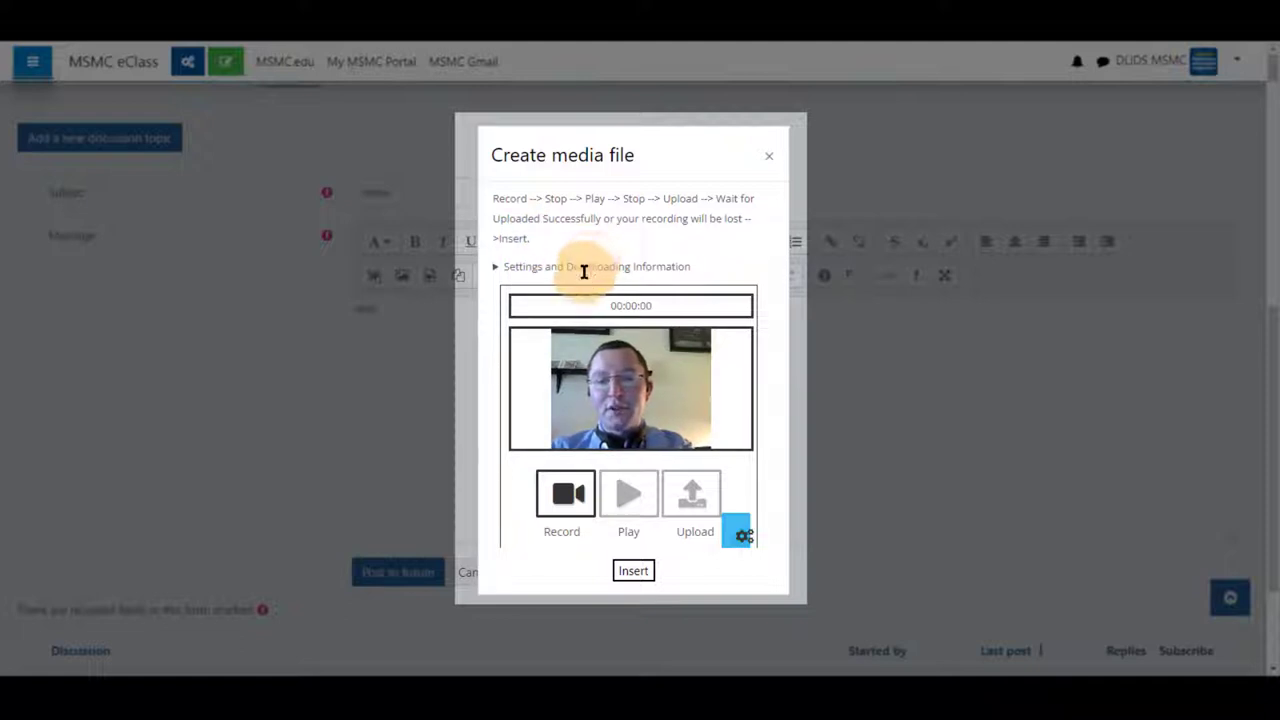
left_click(592, 266)
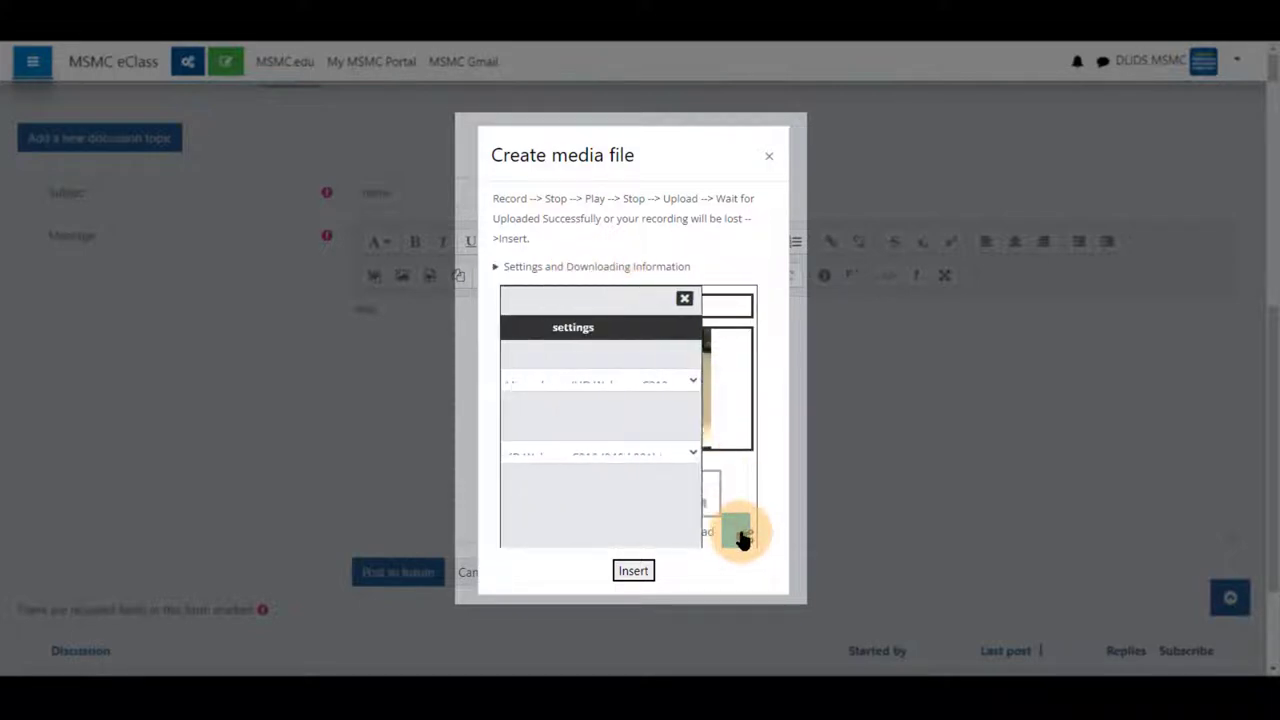
left_click(628, 380)
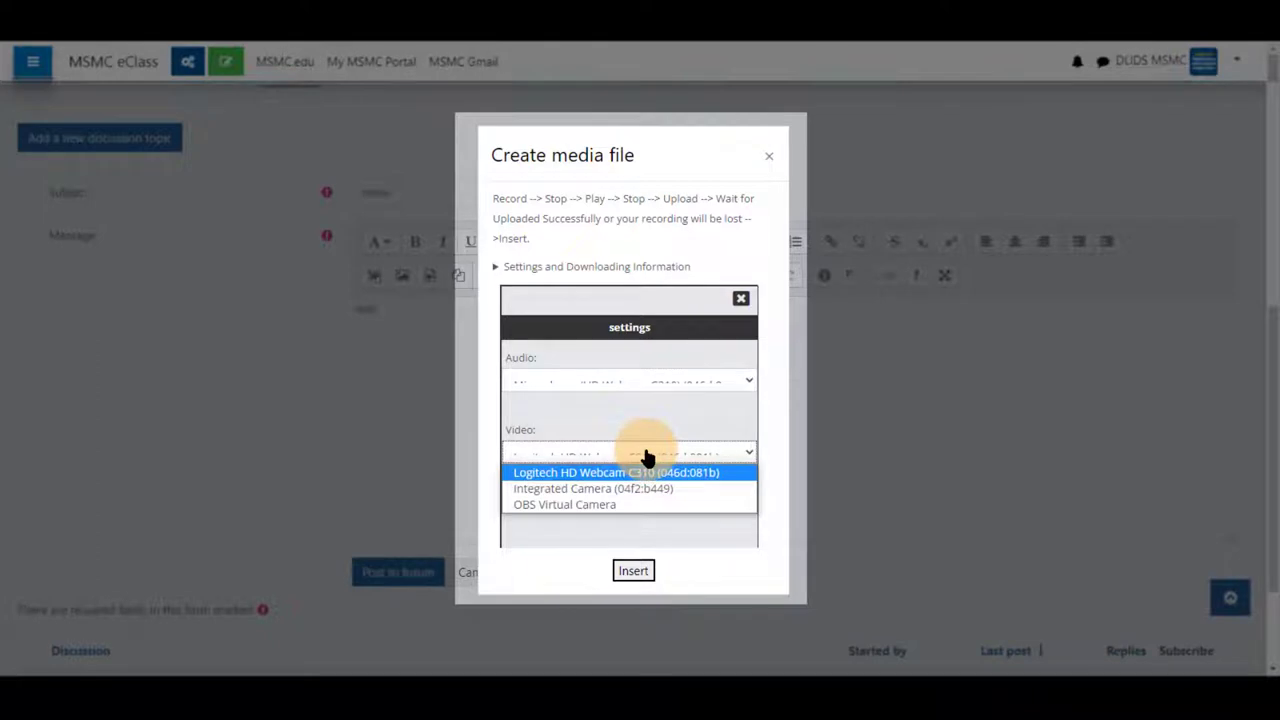
left_click(592, 472)
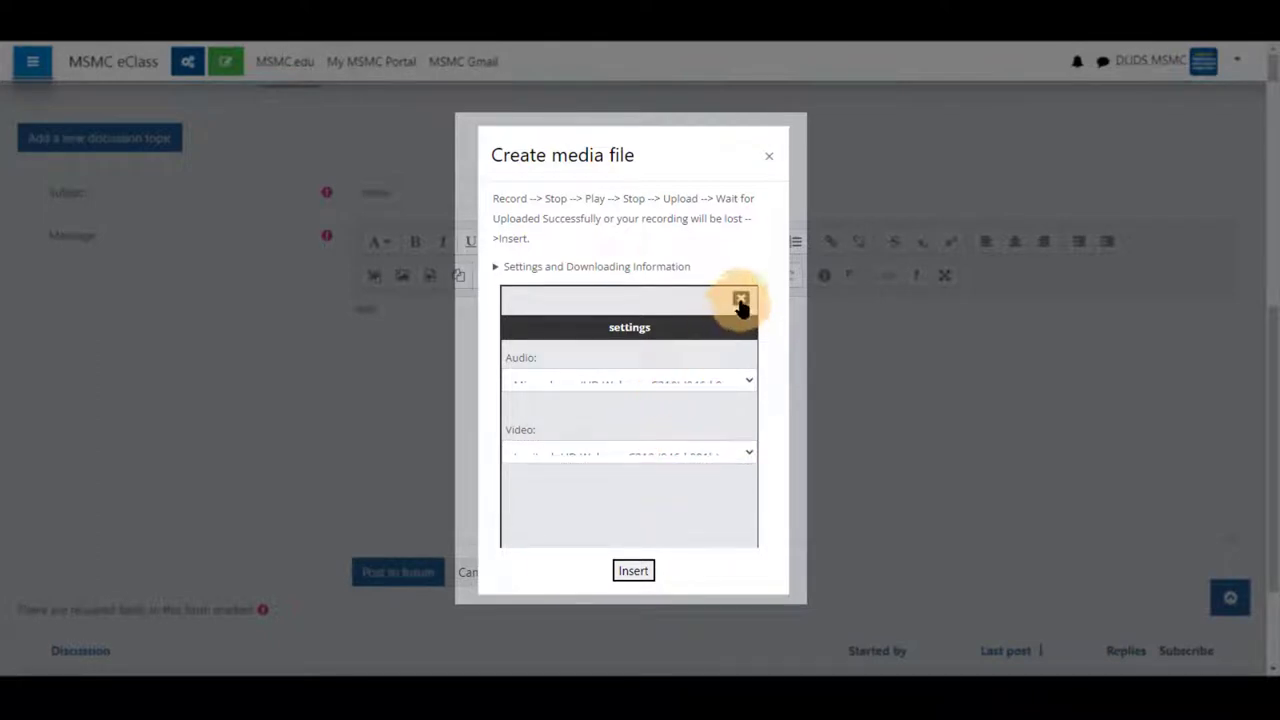
left_click(740, 300)
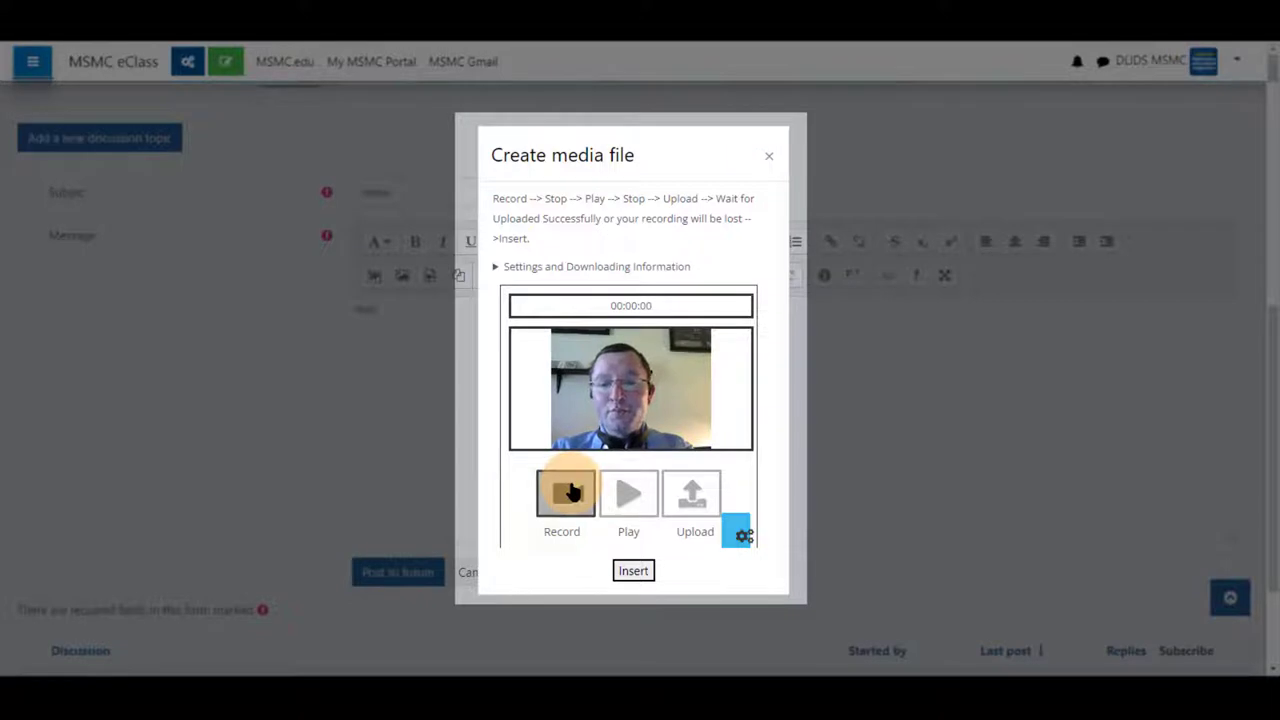
Step: Record a short webcam clip, then play it back and stop playback to review it
left_click(562, 492)
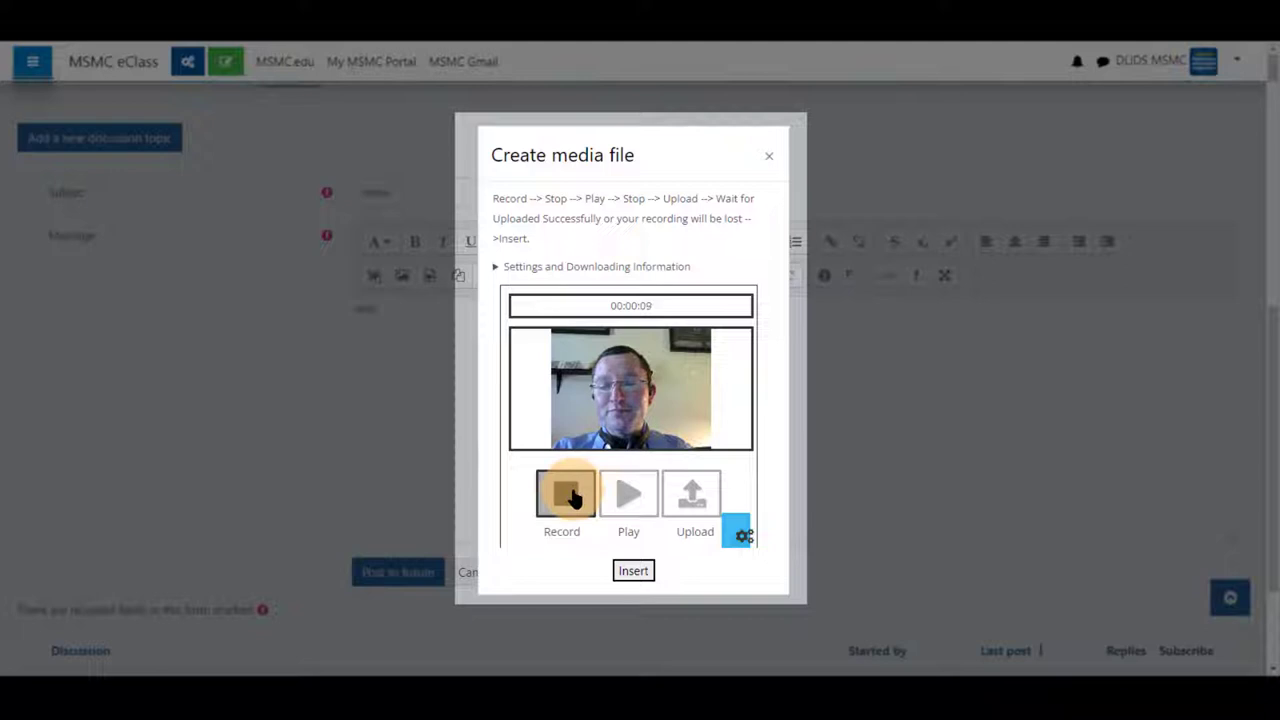
left_click(564, 492)
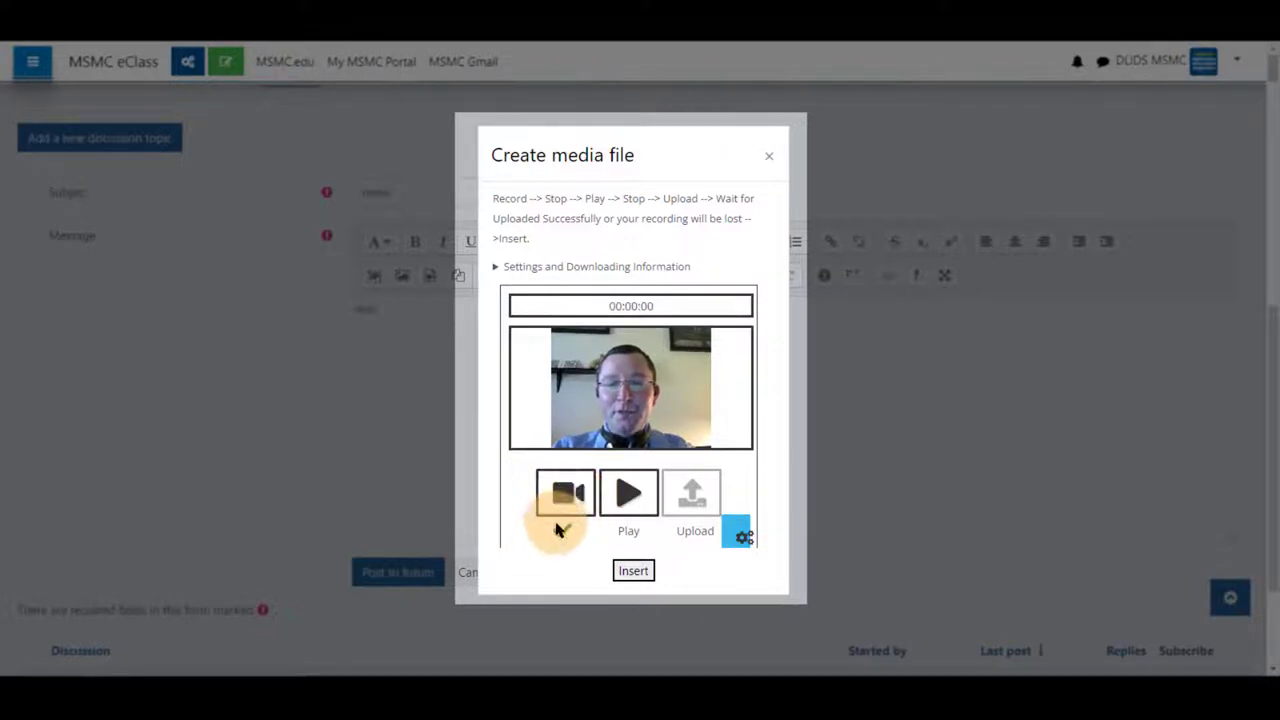
left_click(564, 492)
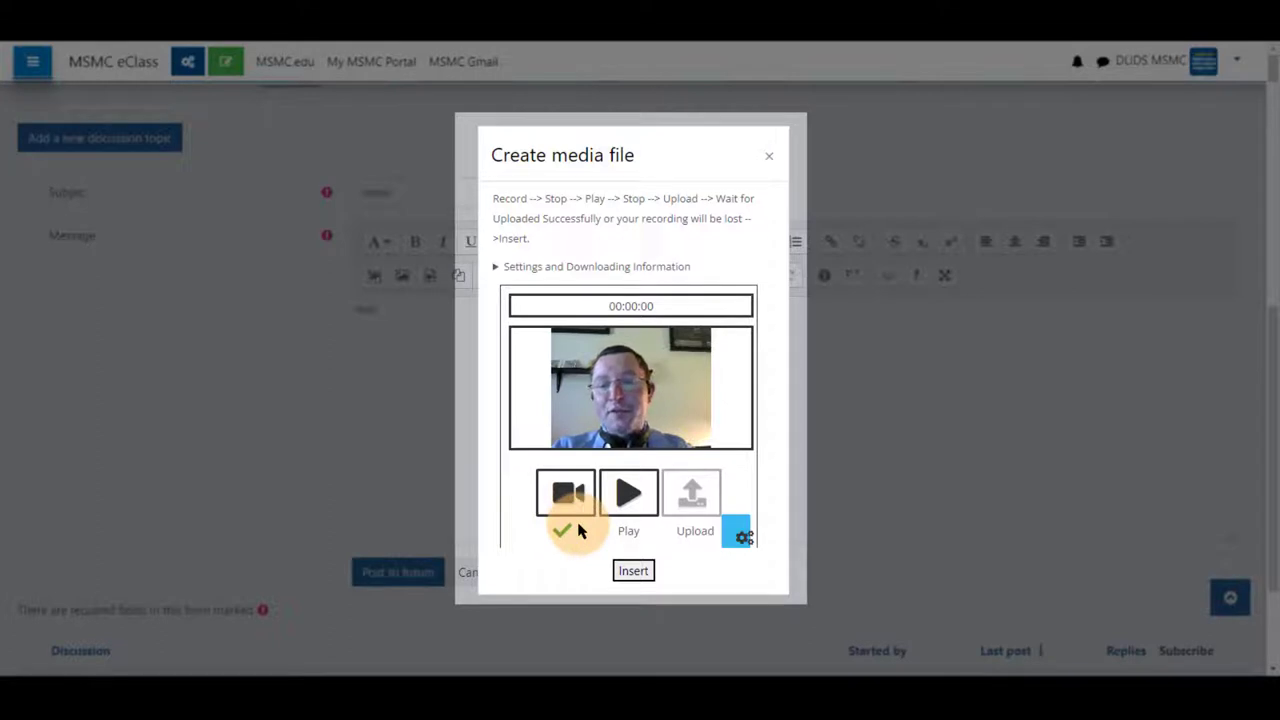
left_click(628, 494)
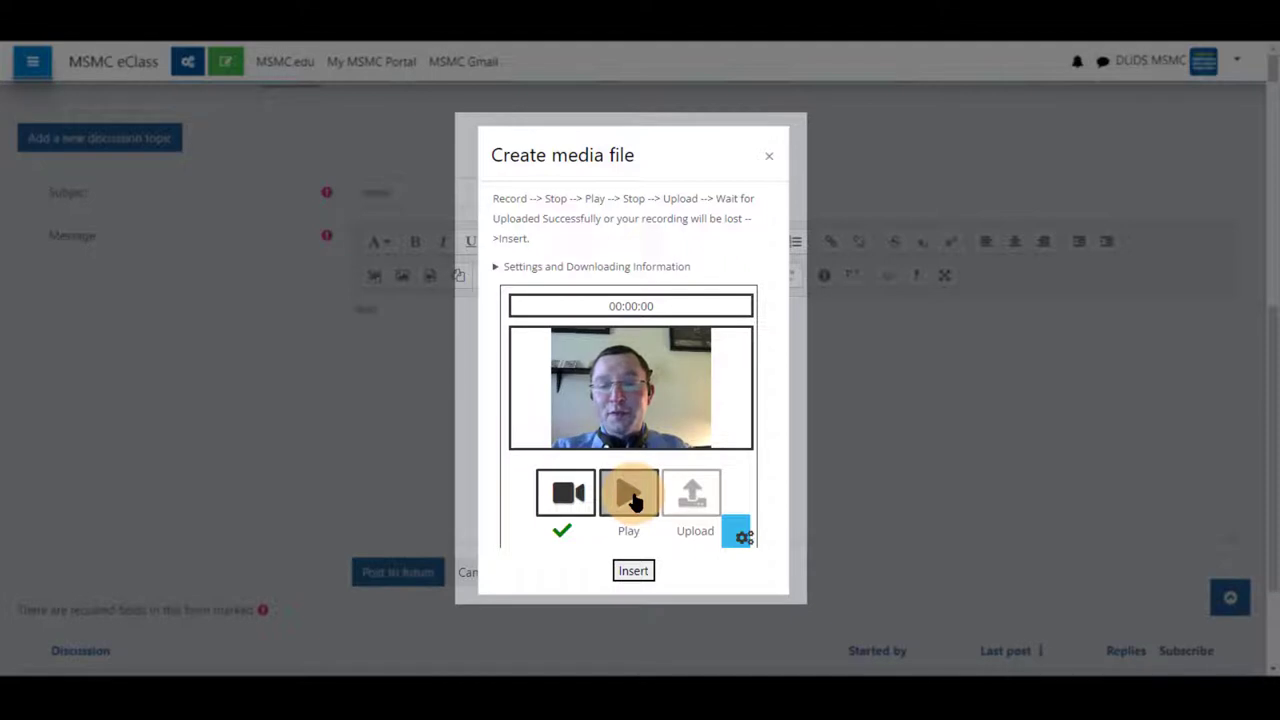
left_click(628, 492)
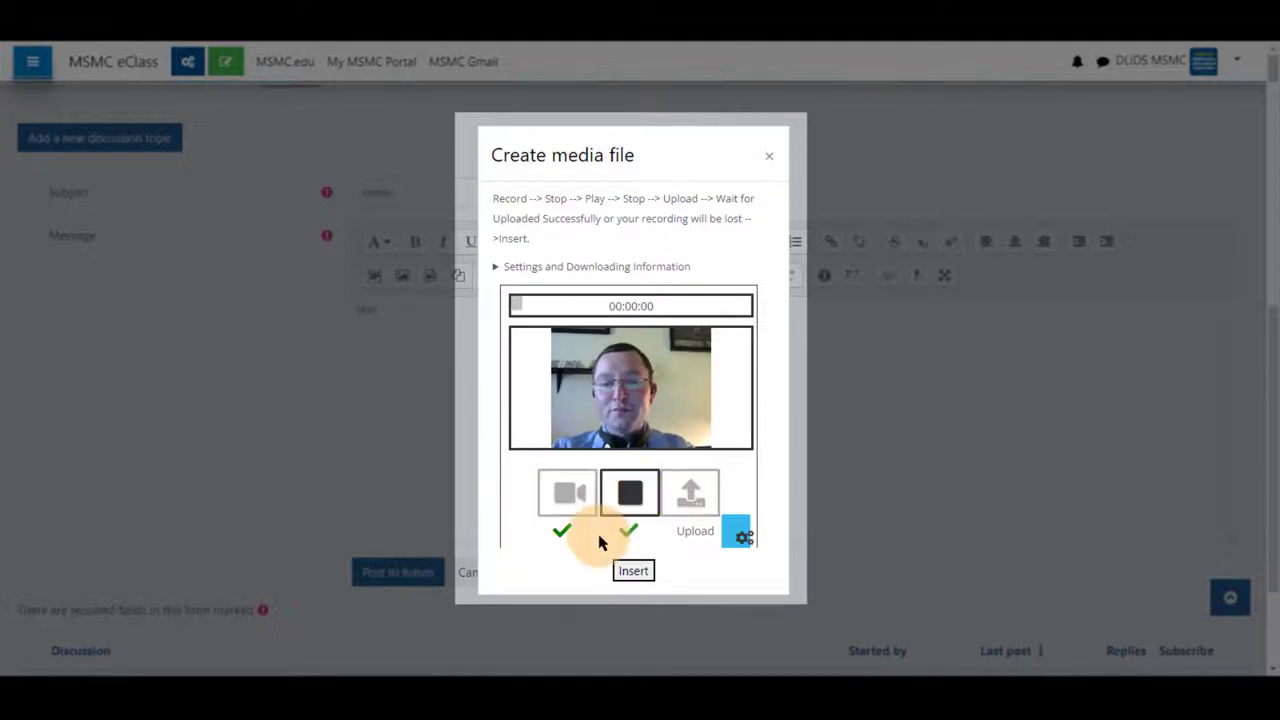
left_click(628, 492)
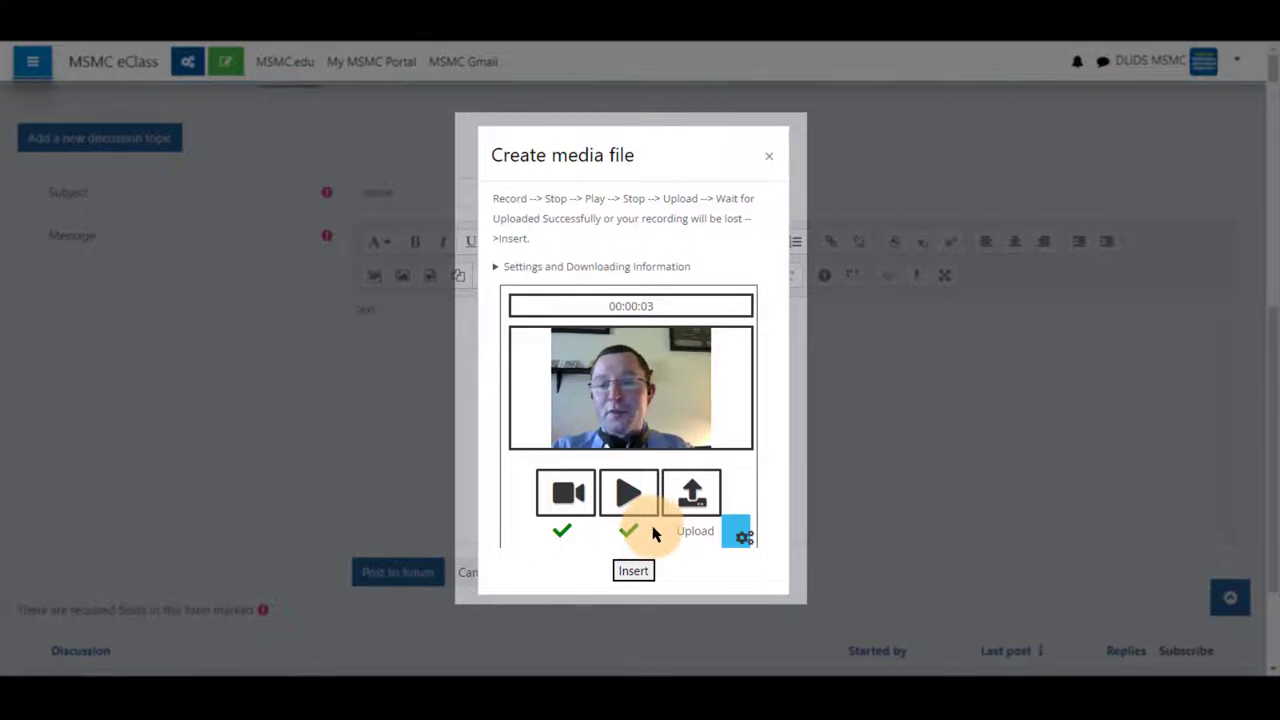
Step: Upload the recorded clip until 'Uploaded successfully' shows, then dismiss the download panel
left_click(692, 492)
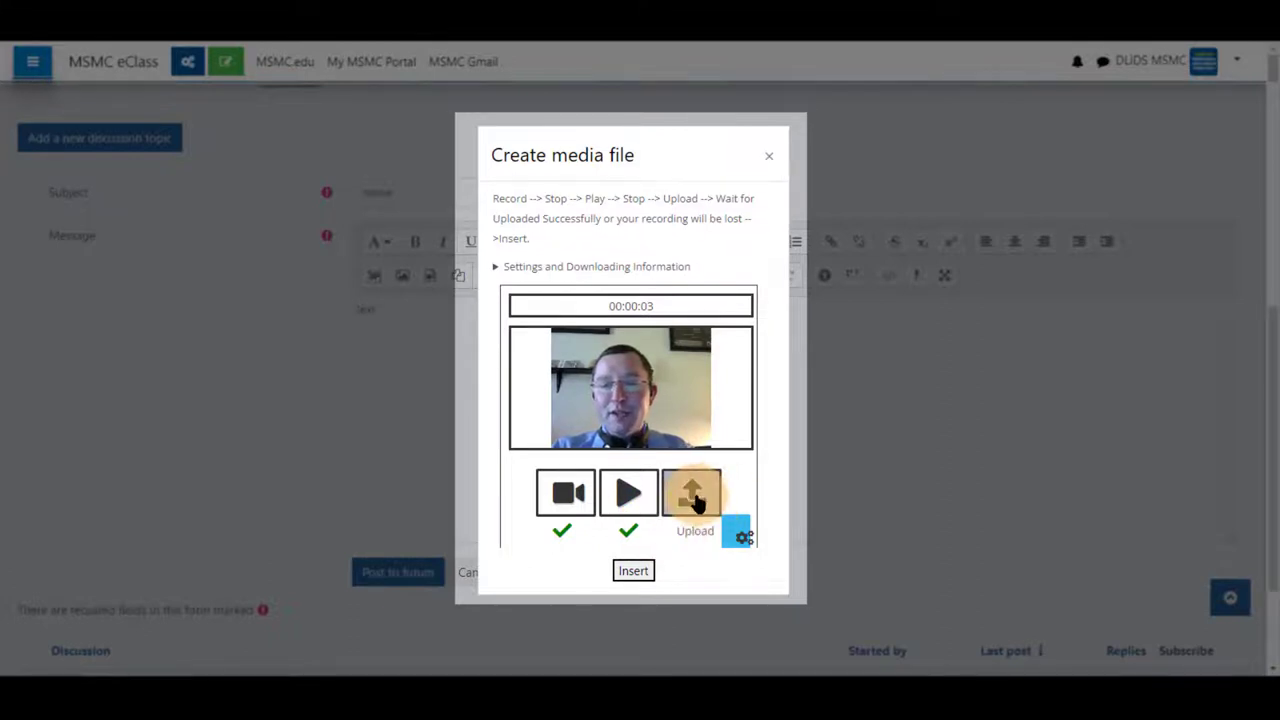
left_click(692, 494)
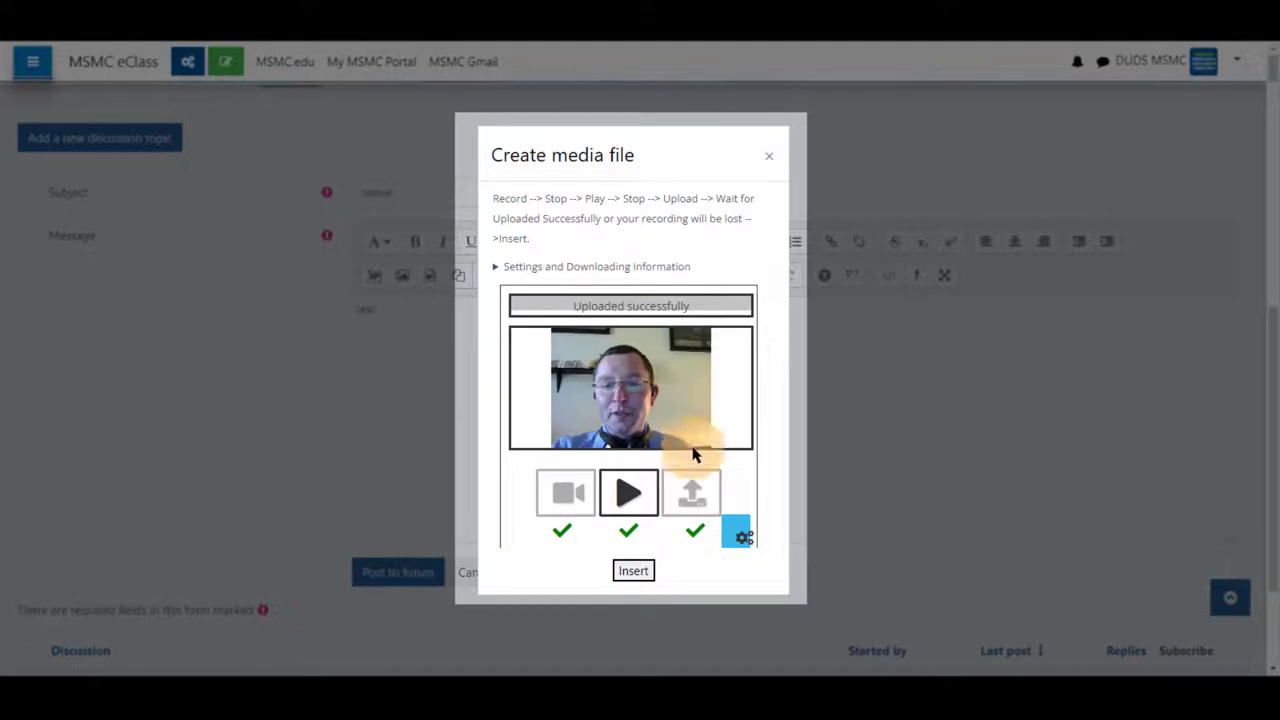
mouse_move(572, 312)
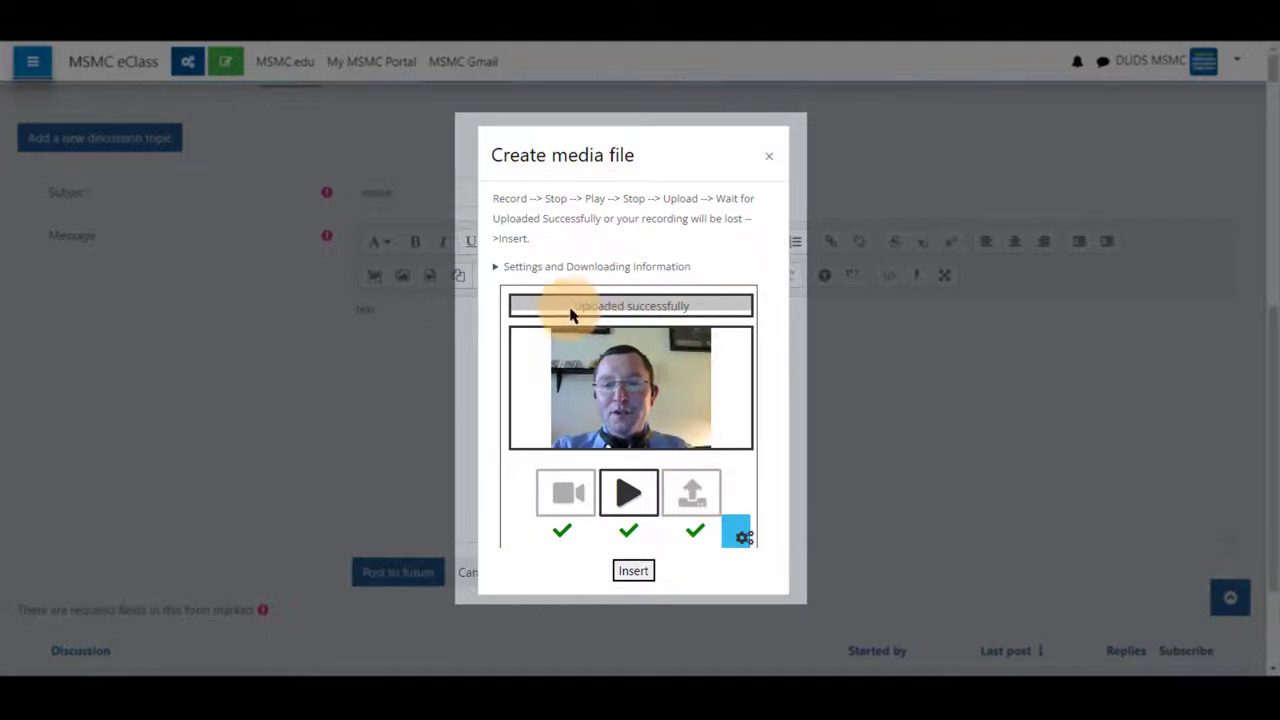
mouse_move(702, 326)
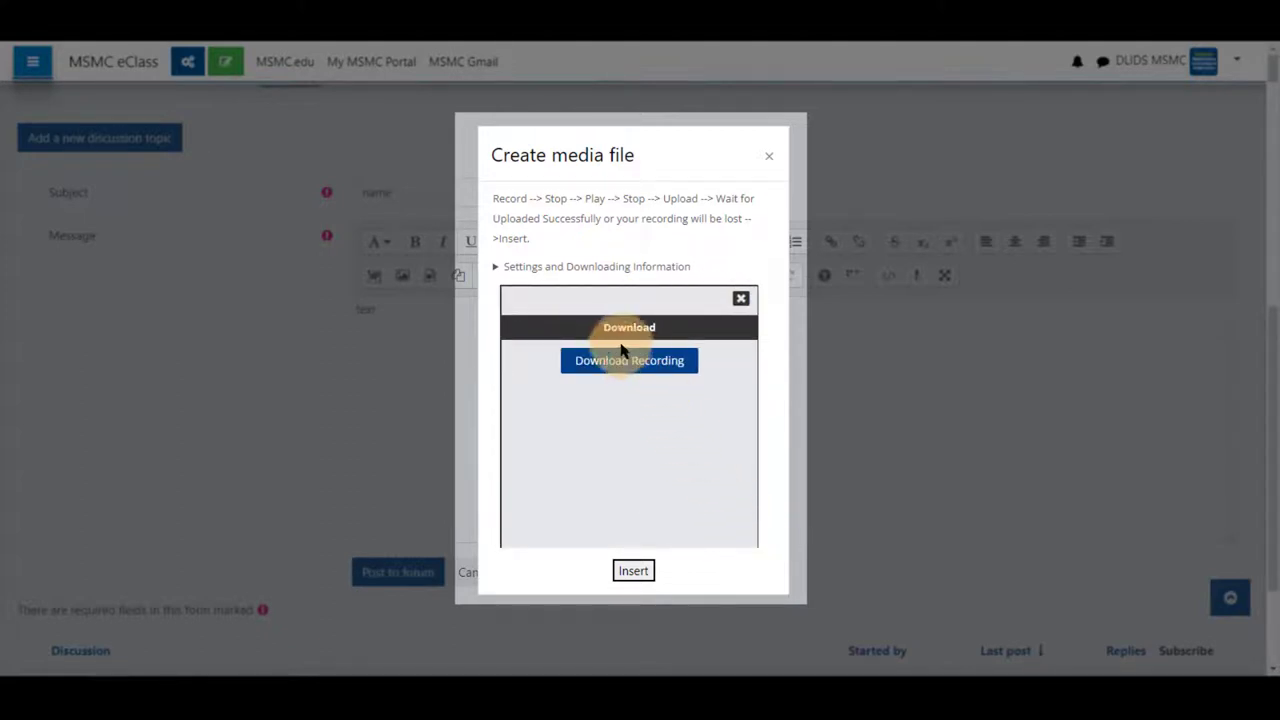
left_click(628, 360)
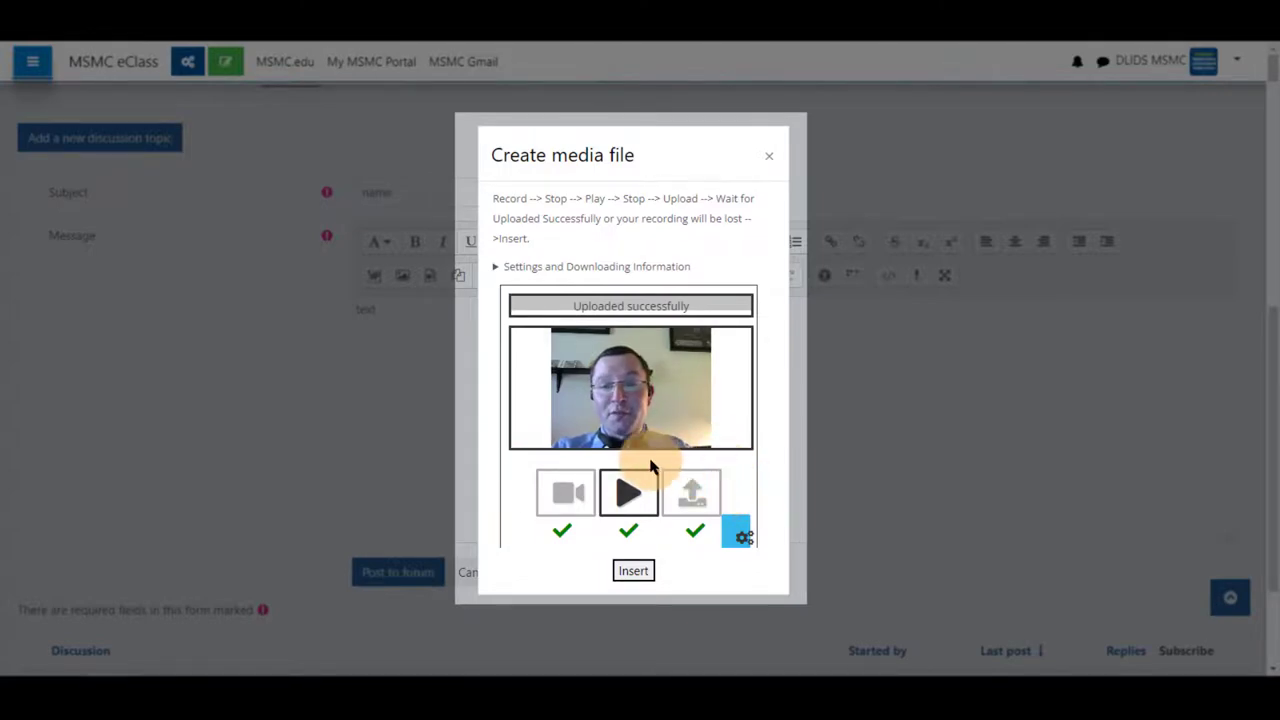
Step: Insert the uploaded .mp4 recording into the message below the text
left_click(632, 570)
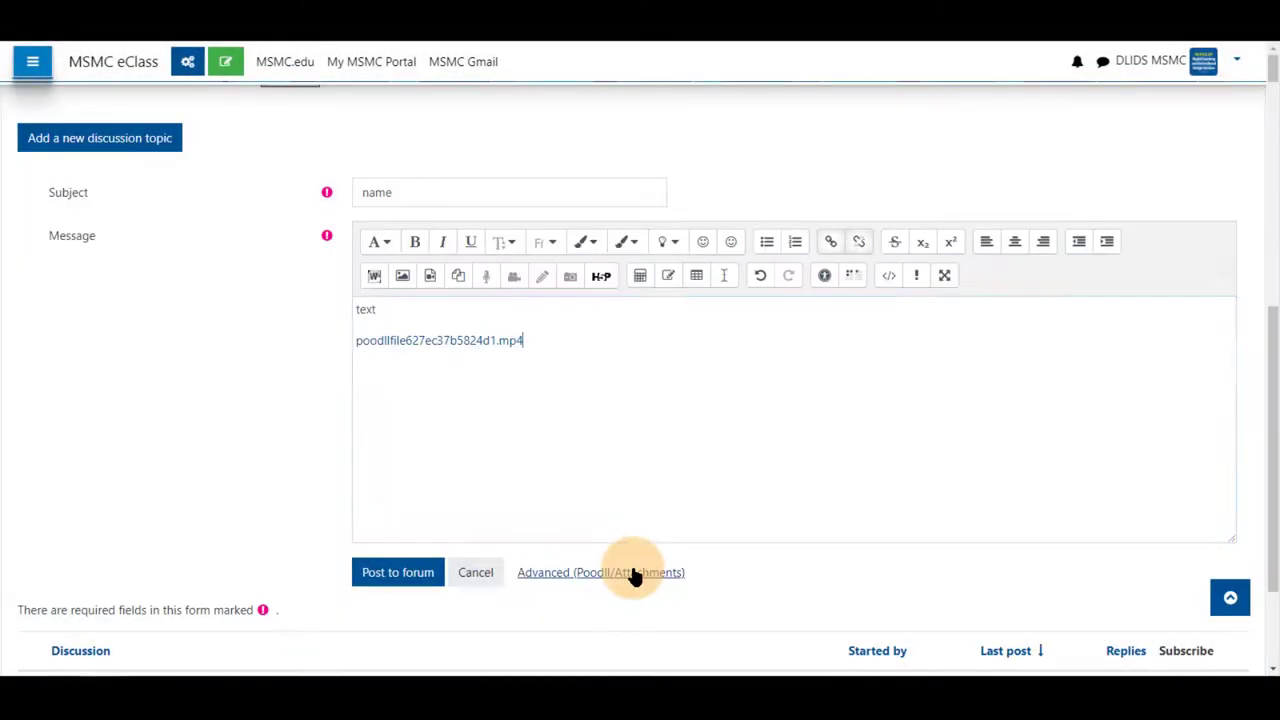
left_click(556, 340)
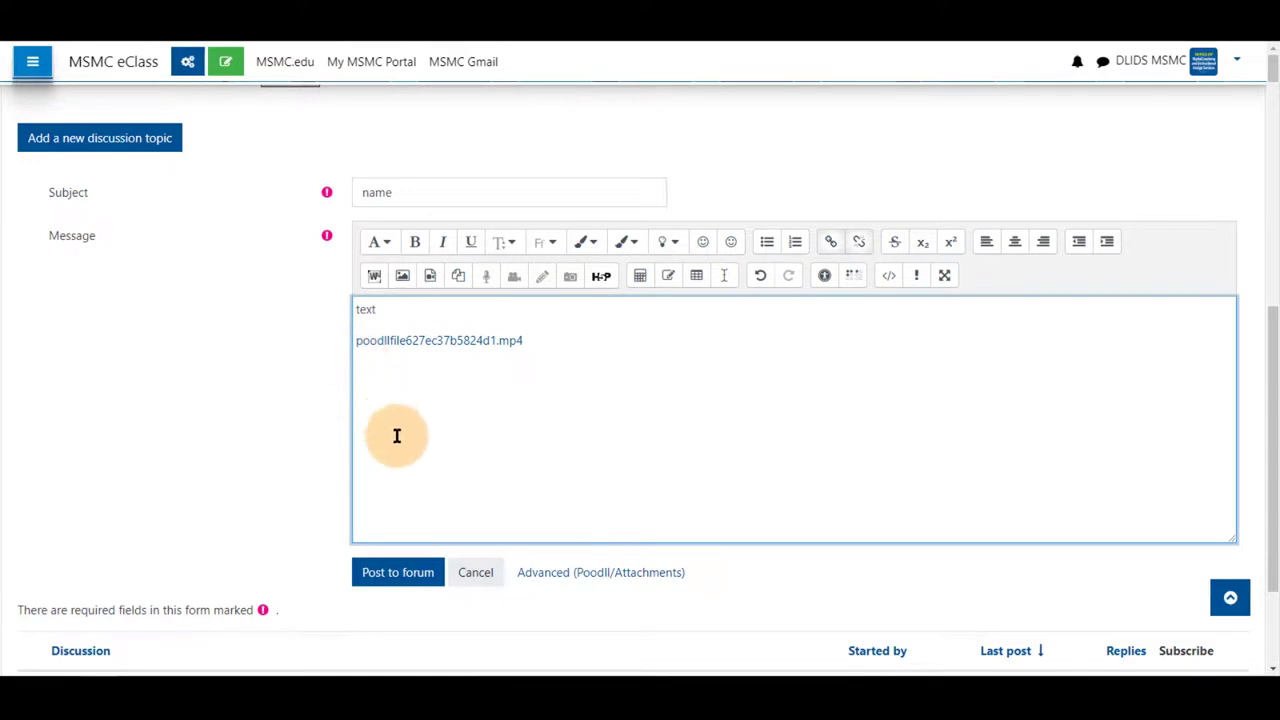
mouse_move(488, 432)
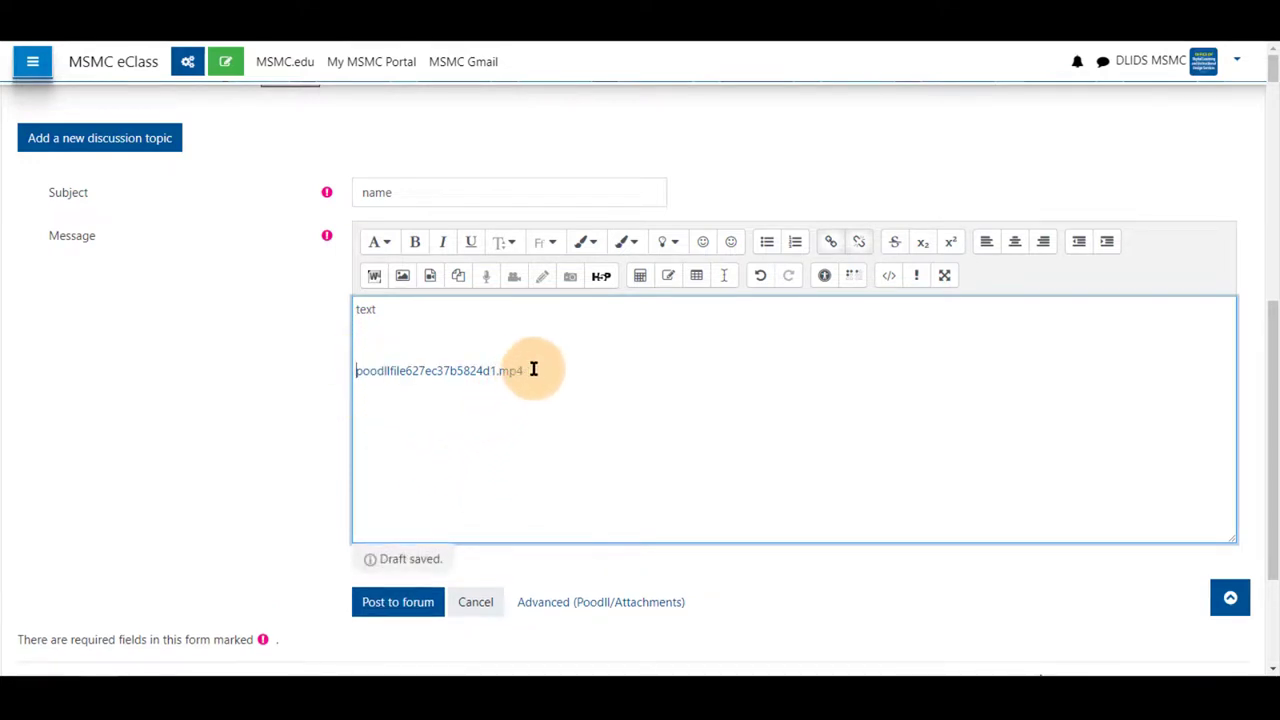
mouse_move(594, 360)
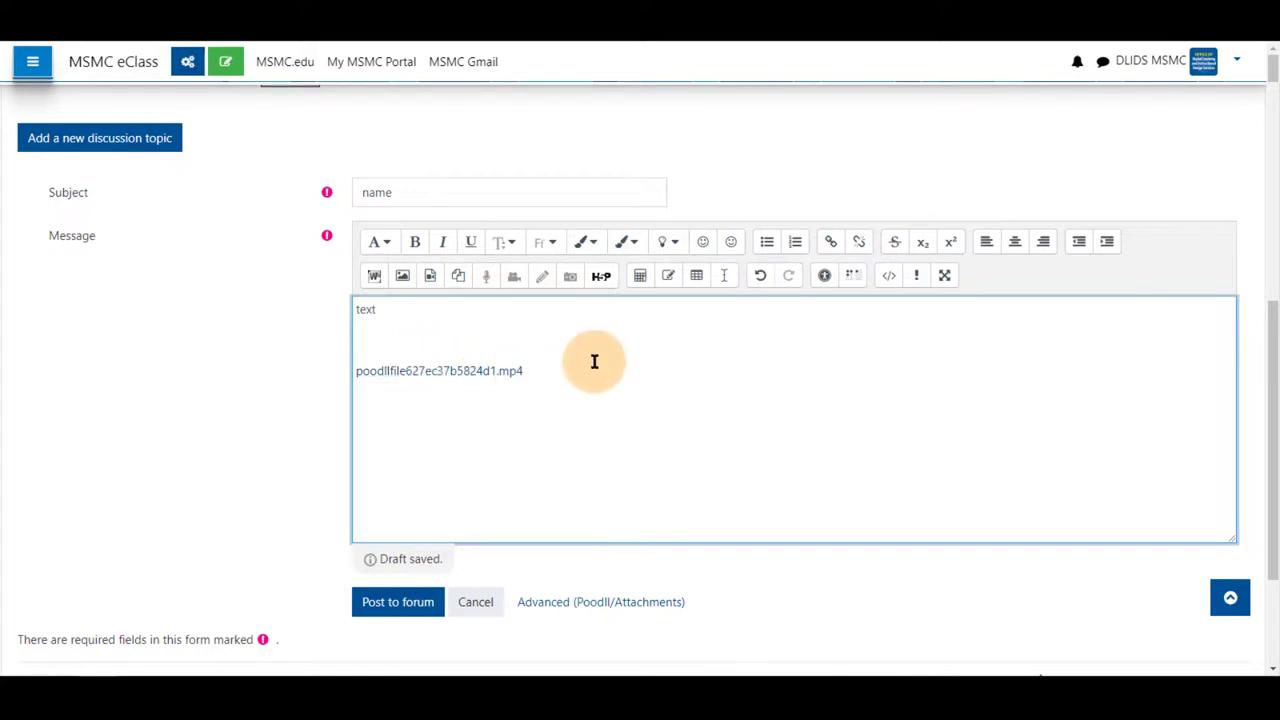
mouse_move(580, 374)
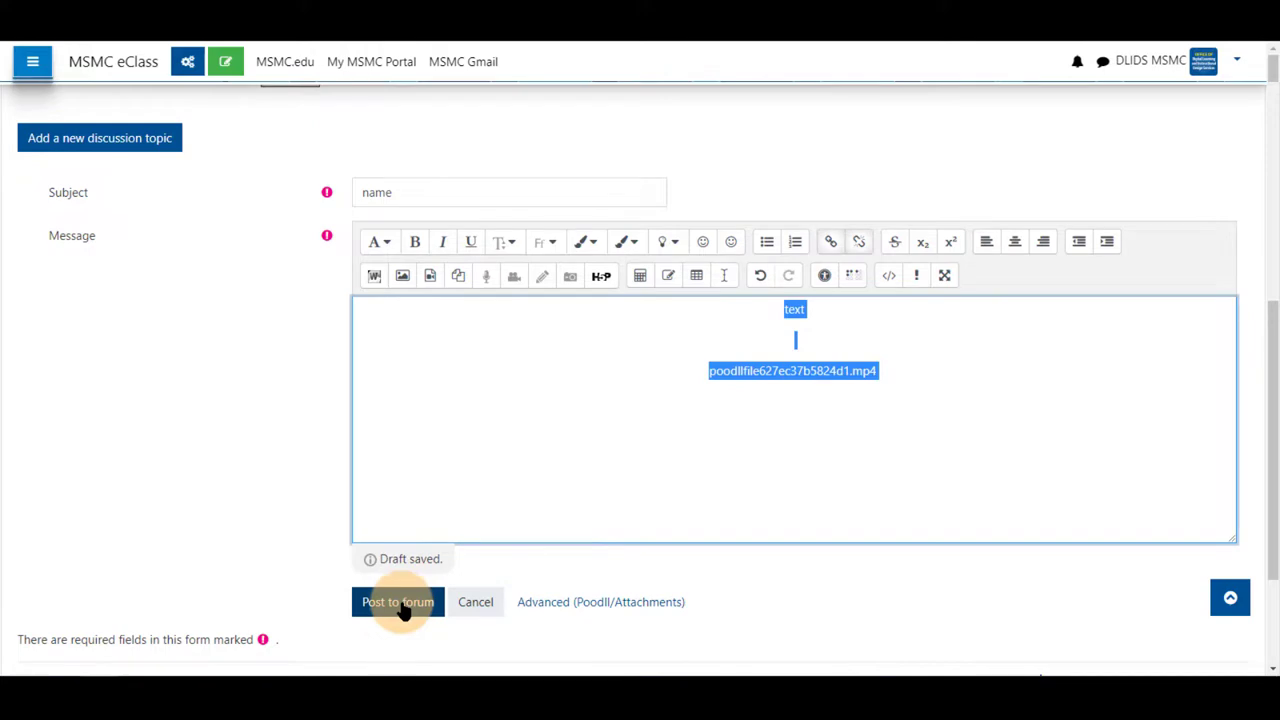
Step: Post to the forum and view the new 'name' discussion with its embedded video
left_click(396, 602)
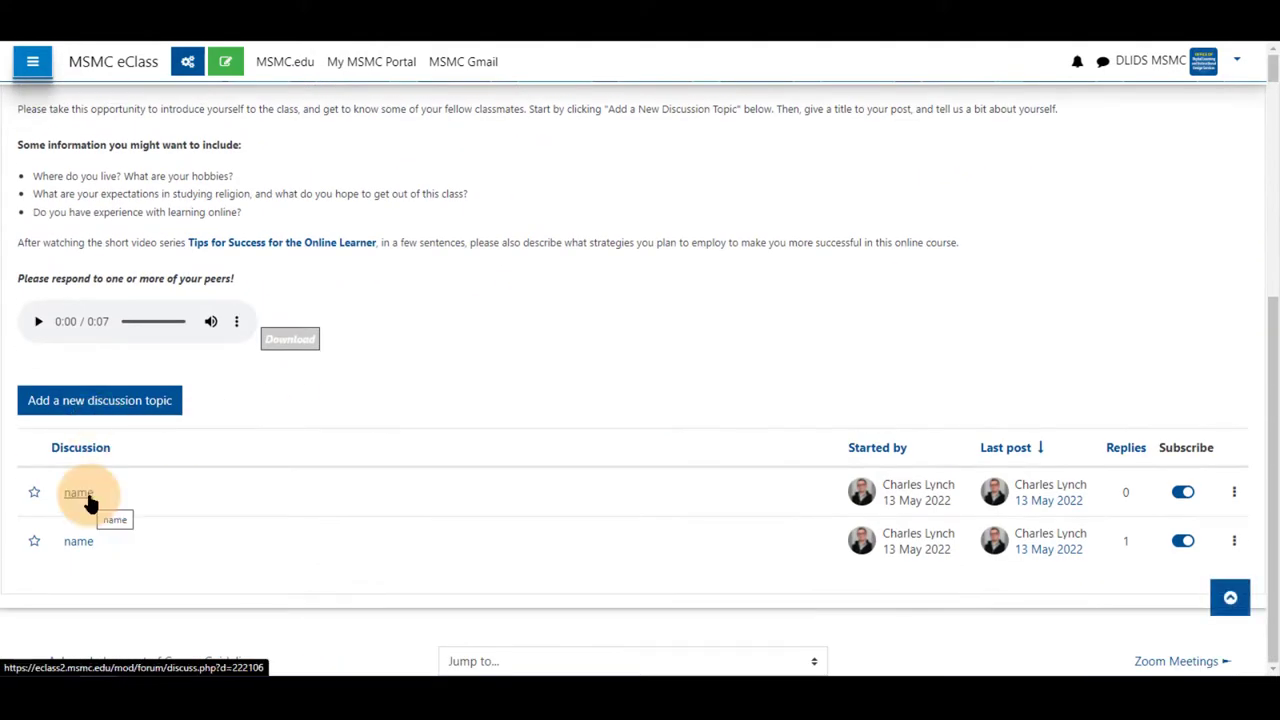
left_click(76, 492)
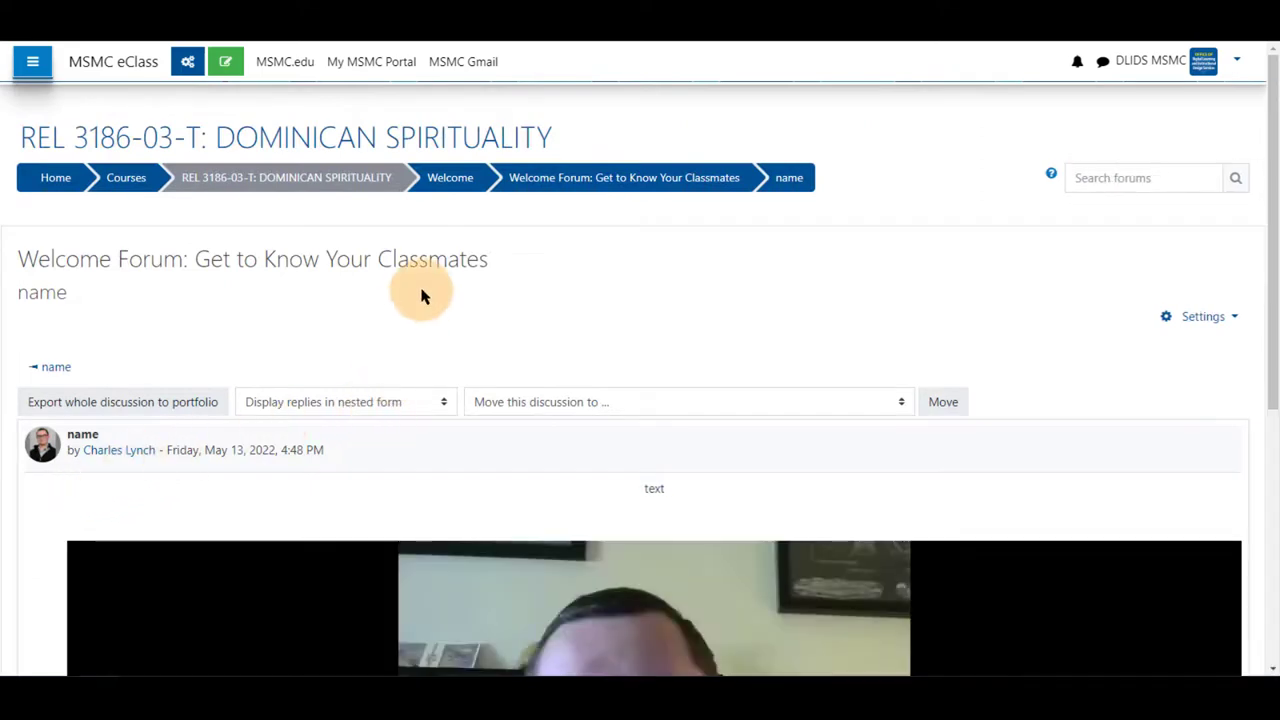
scroll("down", 3)
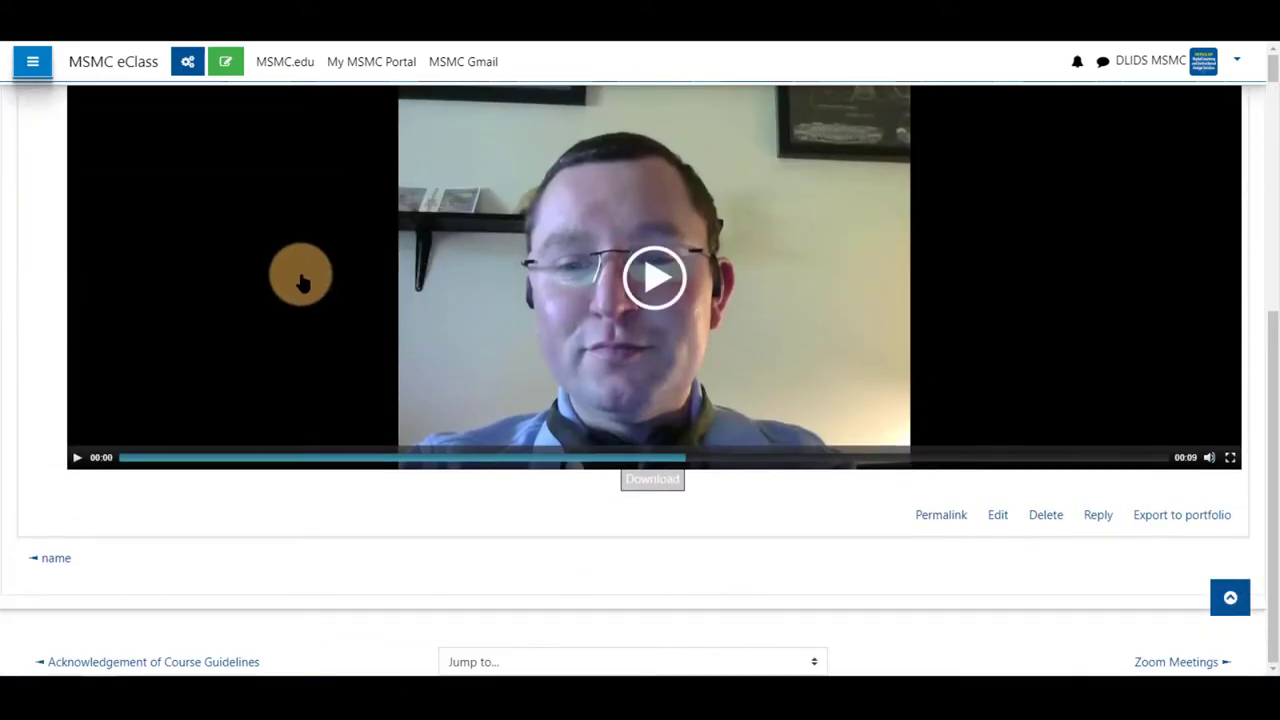
mouse_move(298, 316)
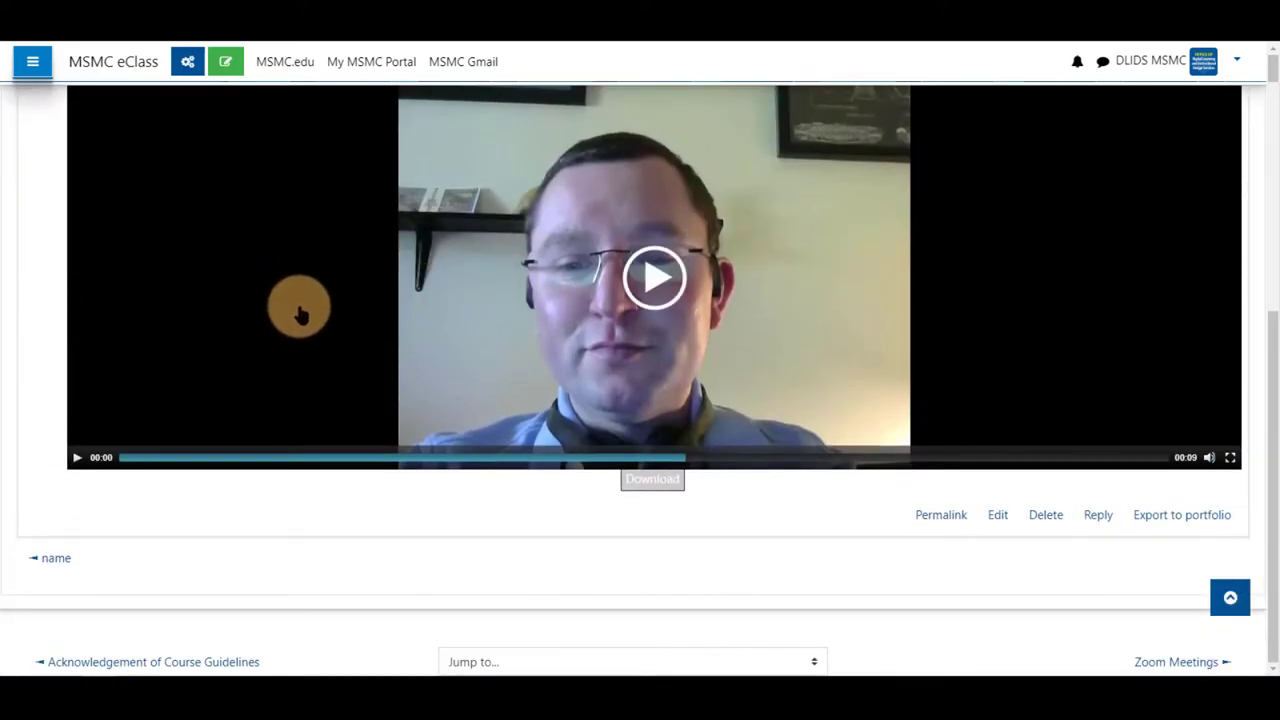